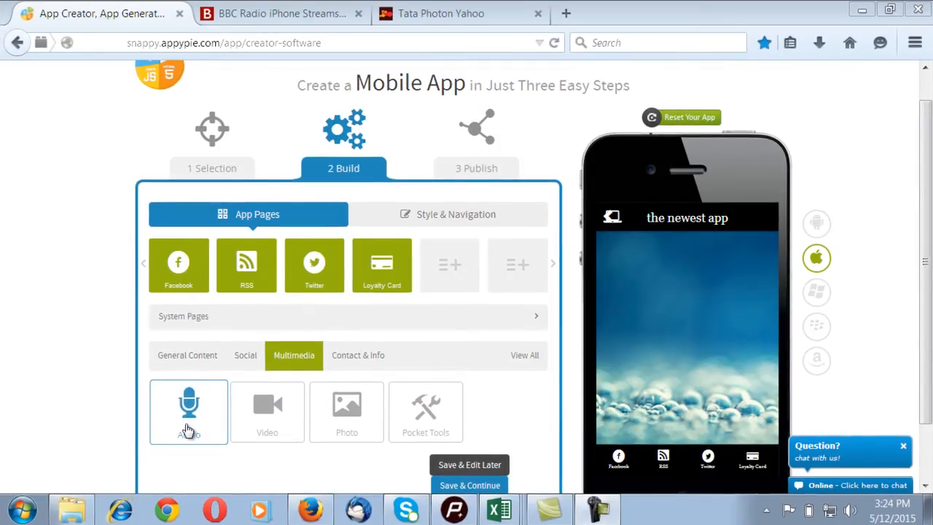
Step: Add an Audio page from the Multimedia pages, alongside Facebook, RSS, Twitter and Loyalty Card
left_click(188, 411)
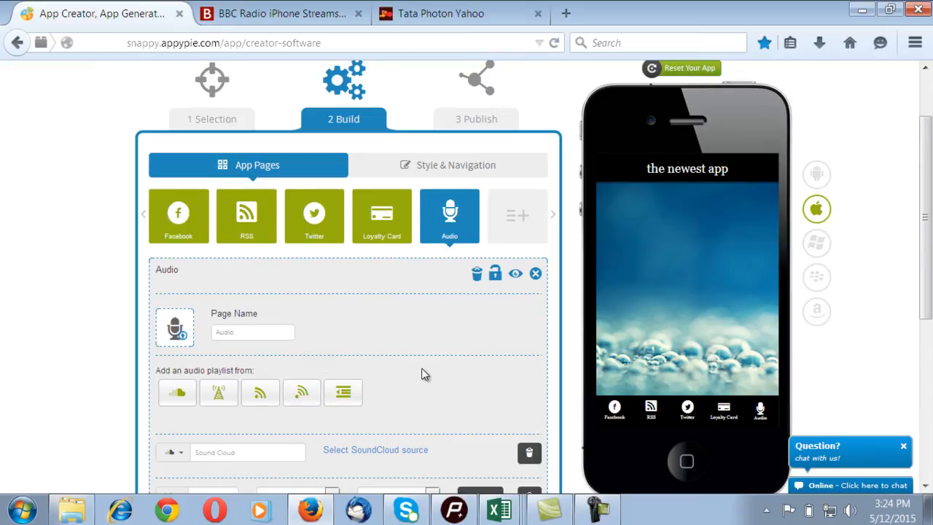
Step: Set the playlist to Country / Classic Country and preview it, loading a stream player on the phone
scroll("down", 3)
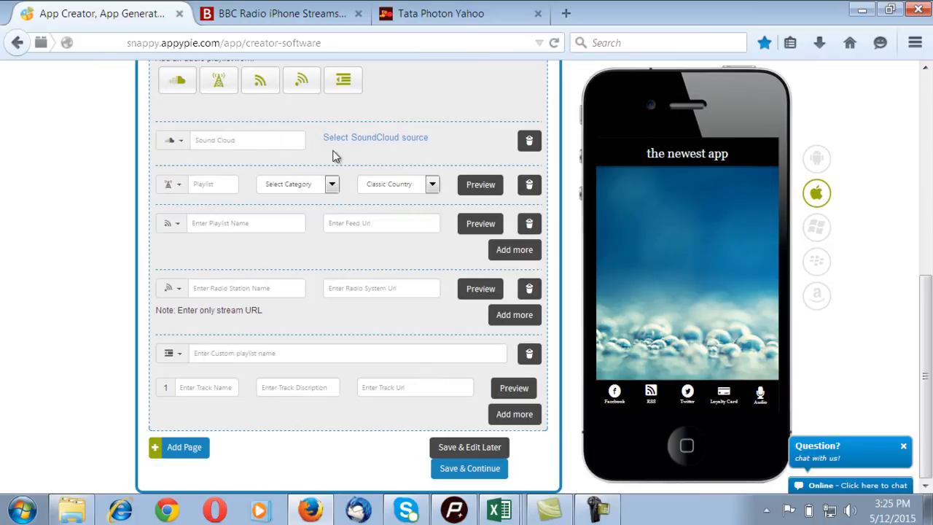
mouse_move(376, 137)
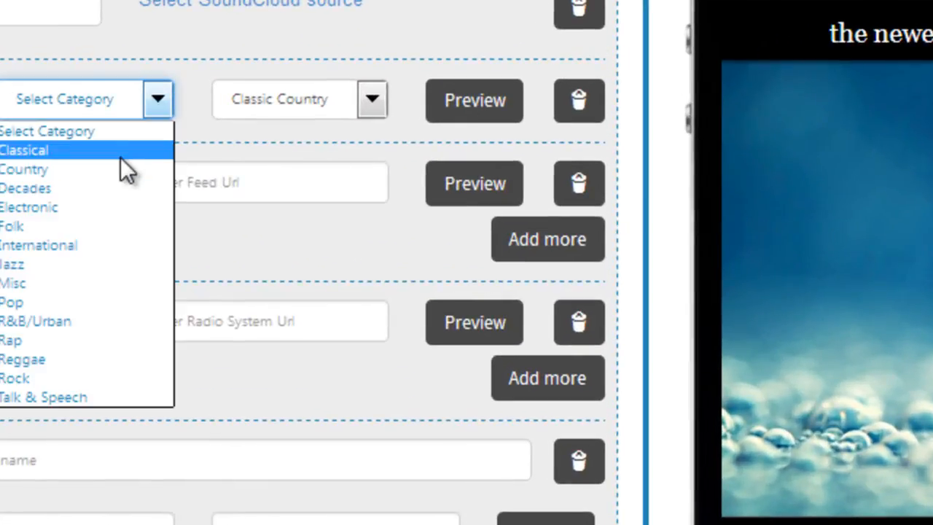
left_click(23, 169)
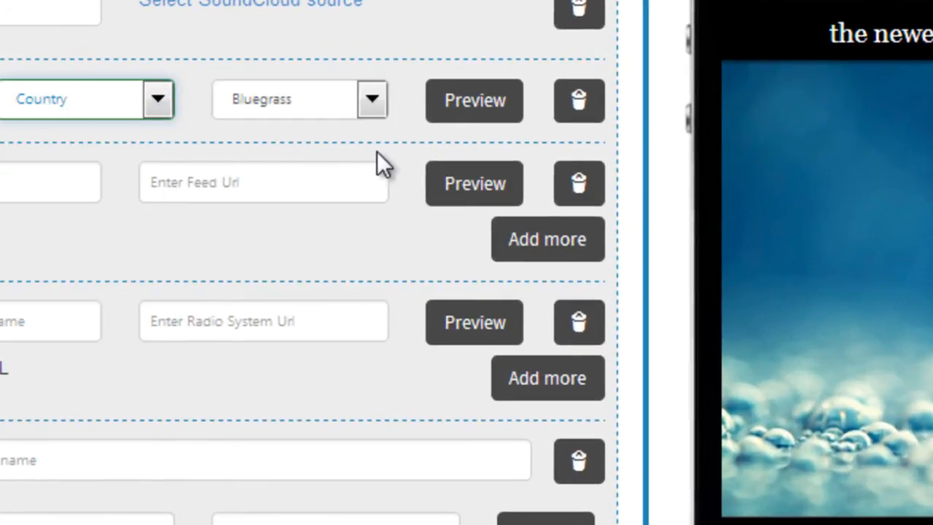
left_click(299, 99)
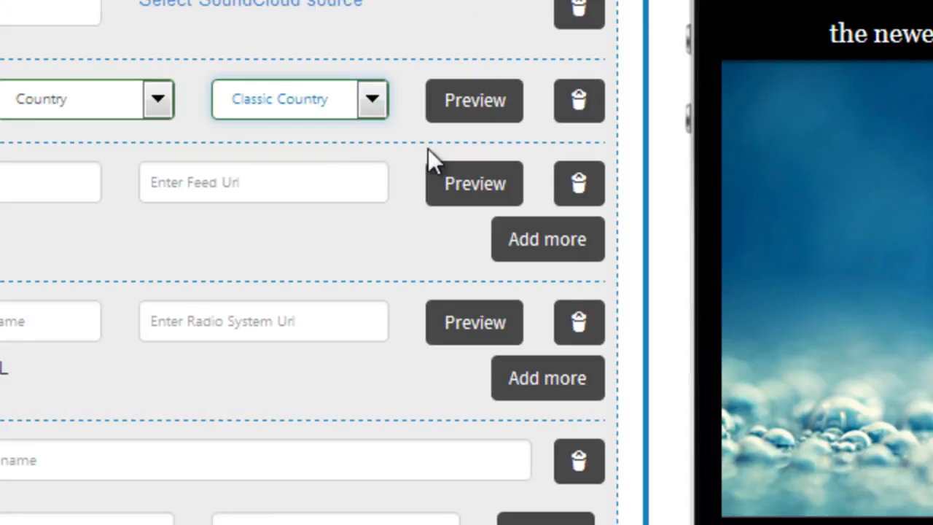
left_click(474, 100)
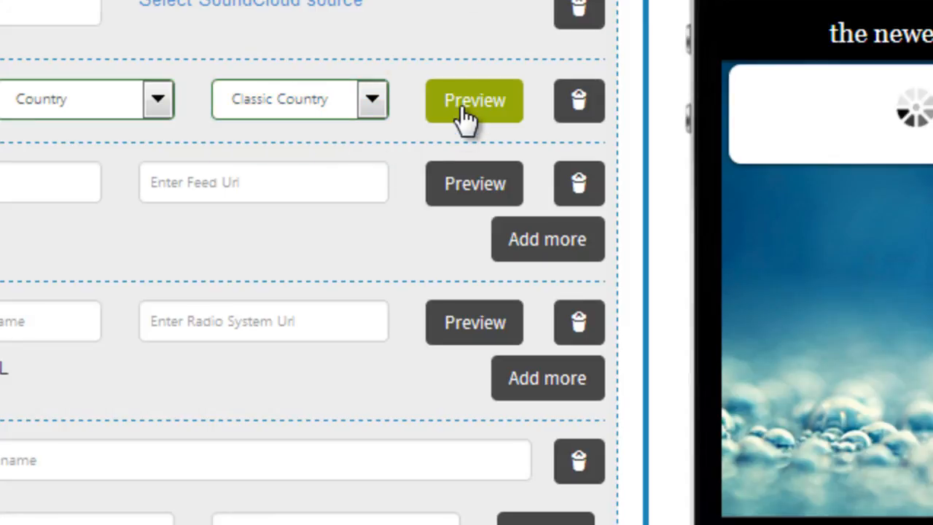
left_click(474, 100)
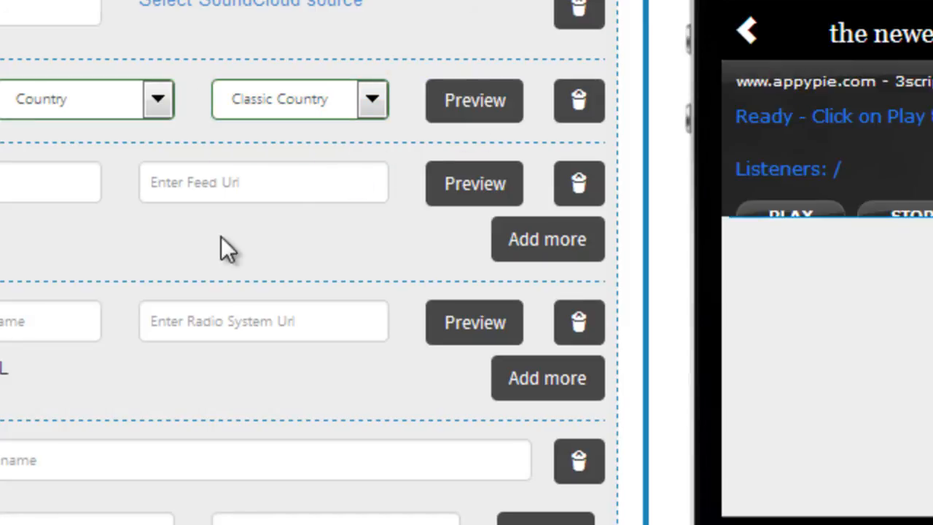
scroll("down", 3)
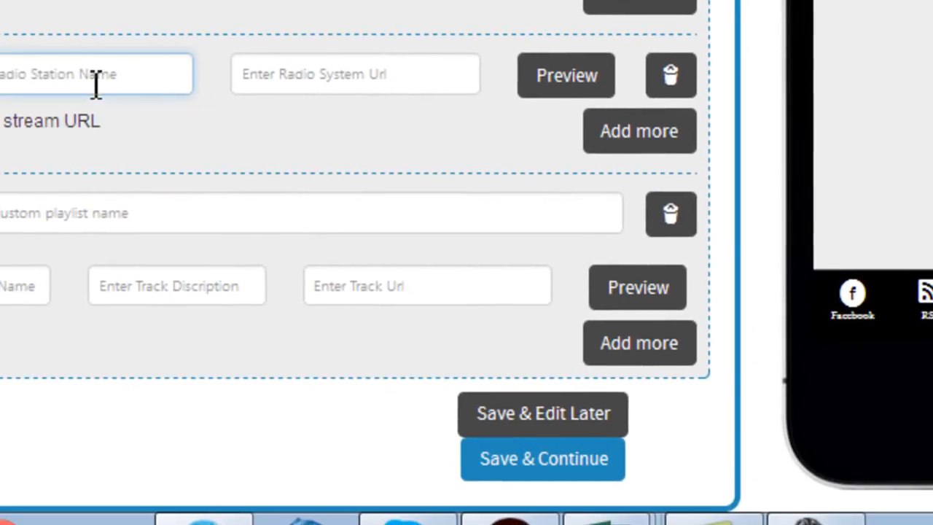
type("http://bbc.co.uk/radio/listen/live/r5l")
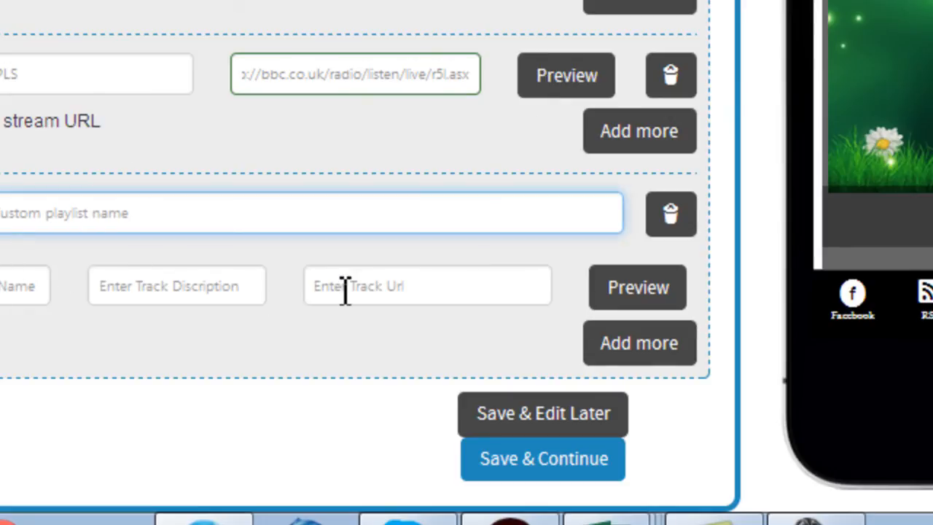
left_click(427, 284)
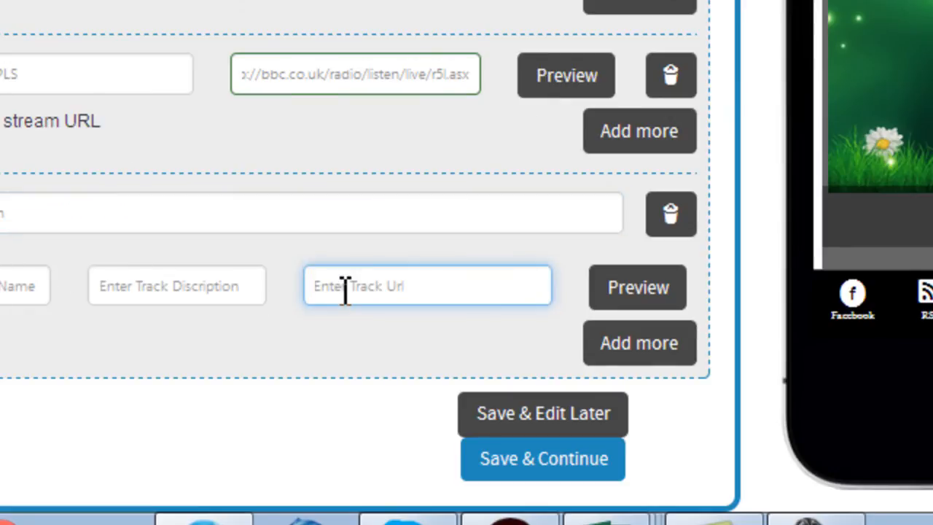